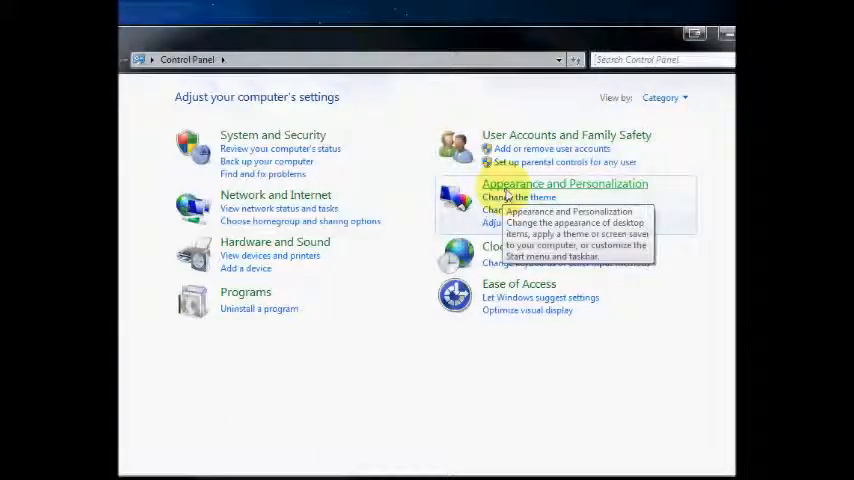
- Go into the Appearance and Personalization category of Control Panel
{"action": "left_click", "coordinate": [564, 184]}
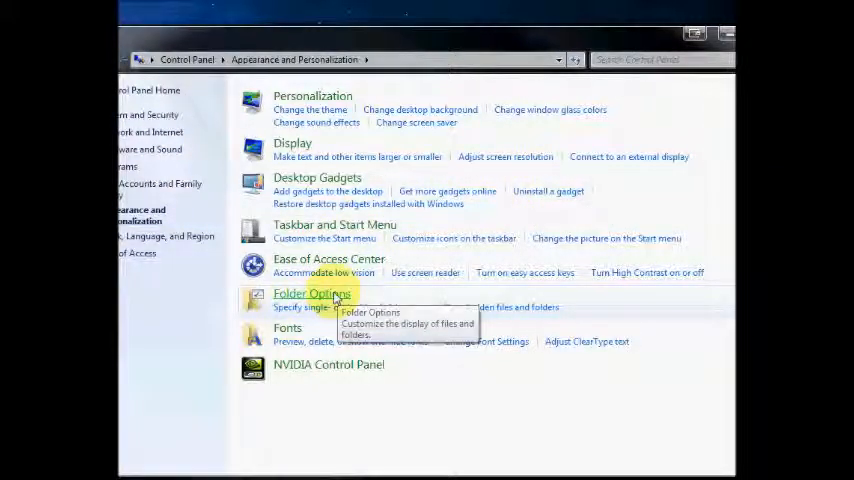
- Bring up the Folder Options dialog on its General tab
{"action": "left_click", "coordinate": [312, 292]}
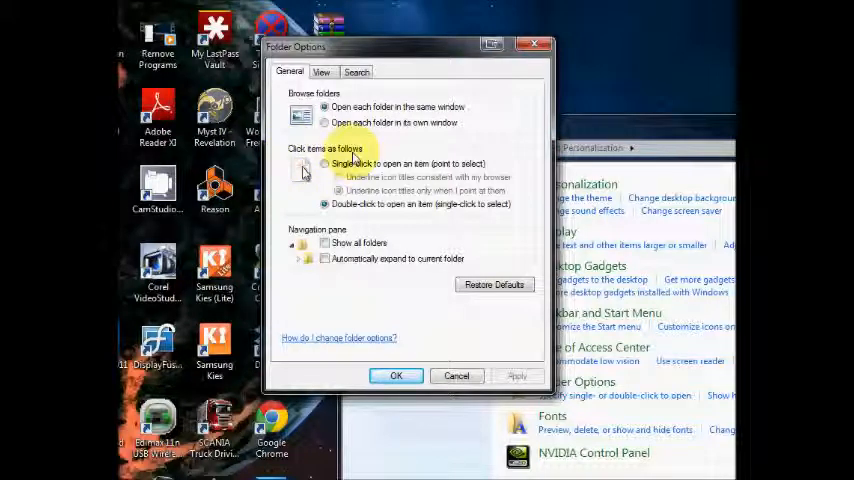
- Choose 'Single-click to open an item (point to select)' and apply it
{"action": "left_click", "coordinate": [324, 164]}
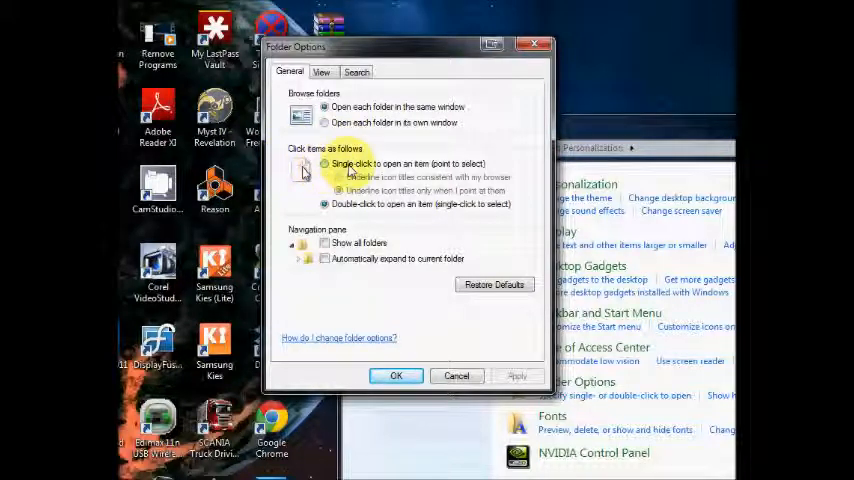
{"action": "mouse_move", "coordinate": [420, 170]}
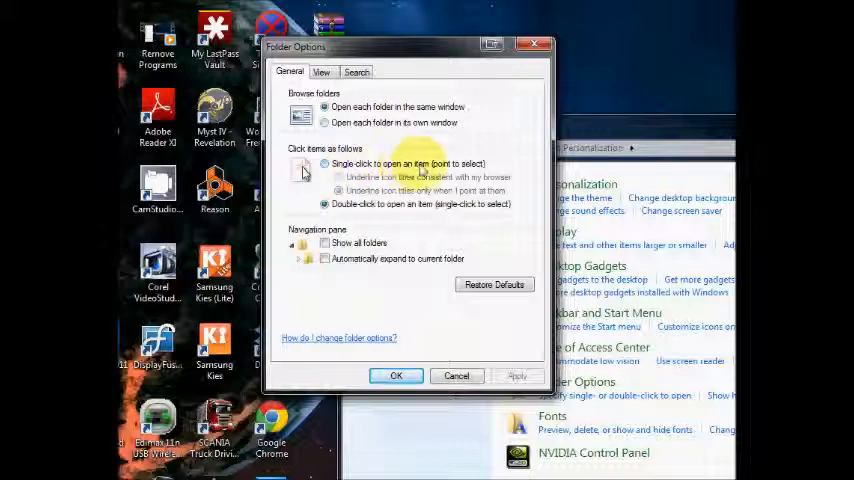
{"action": "left_click", "coordinate": [324, 164]}
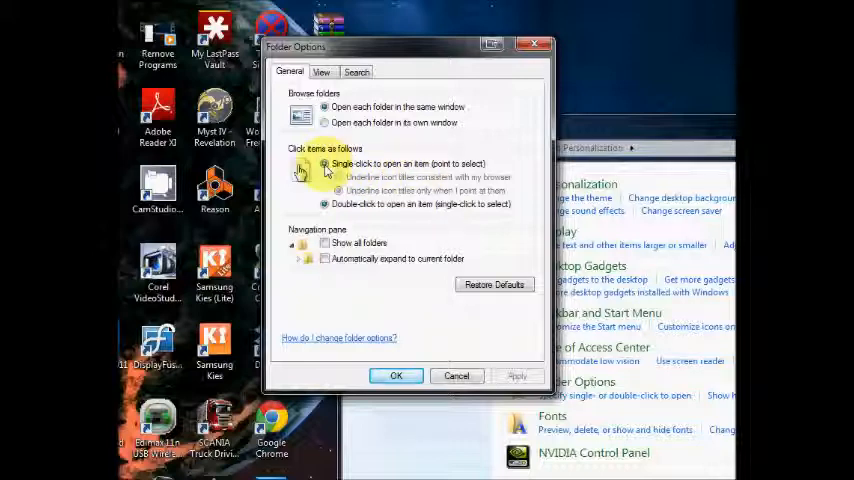
{"action": "left_click", "coordinate": [324, 192]}
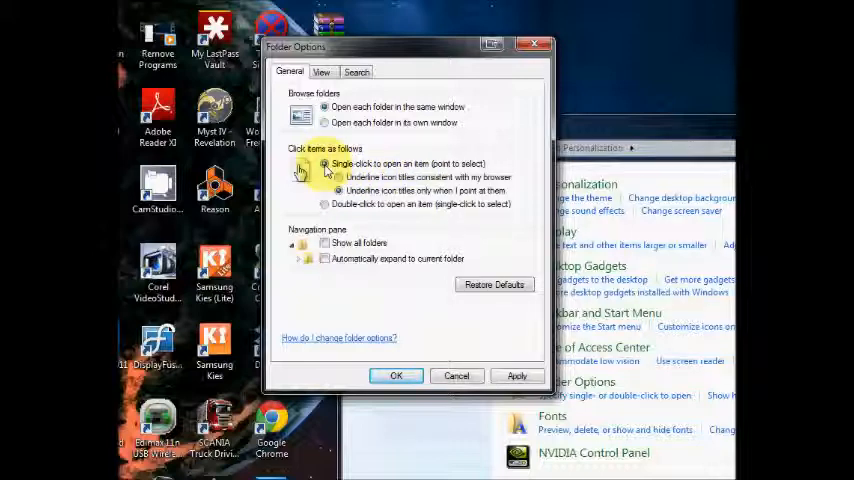
{"action": "mouse_move", "coordinate": [404, 284]}
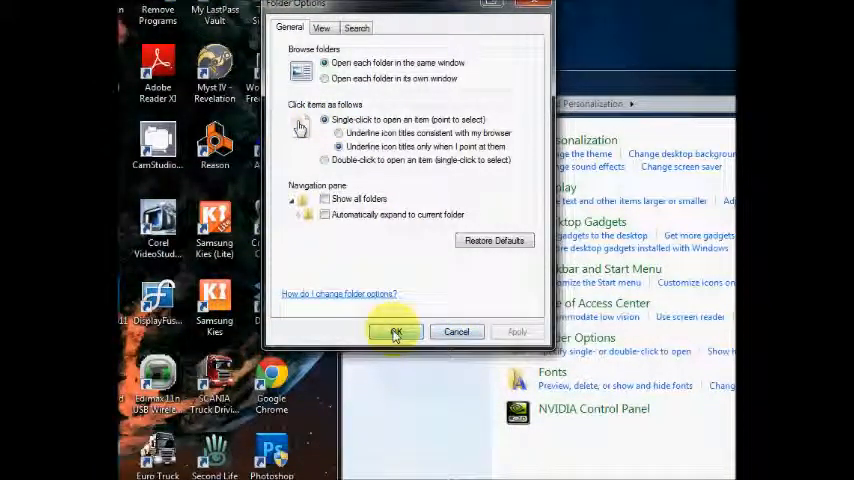
- Confirm Folder Options with OK and close Control Panel to the desktop
{"action": "left_click", "coordinate": [394, 332]}
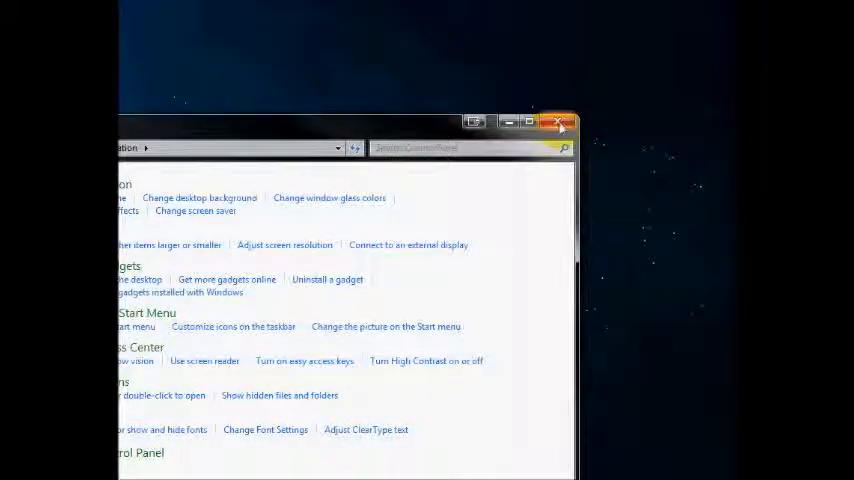
{"action": "left_click", "coordinate": [558, 122]}
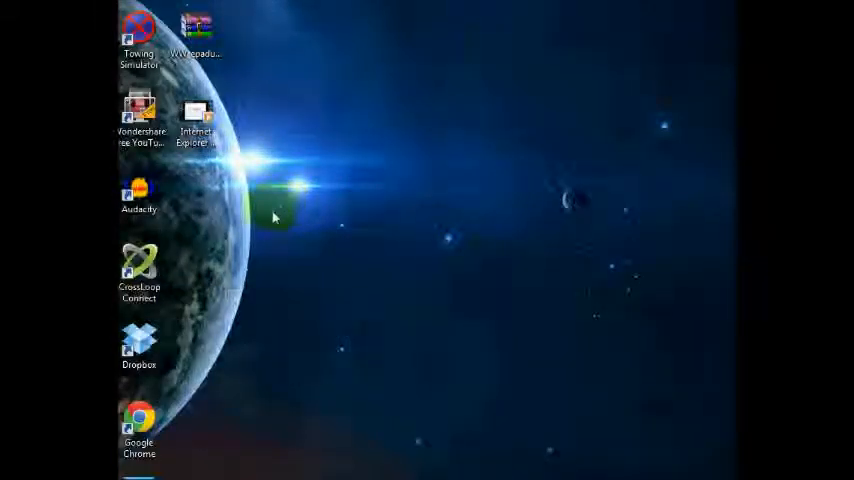